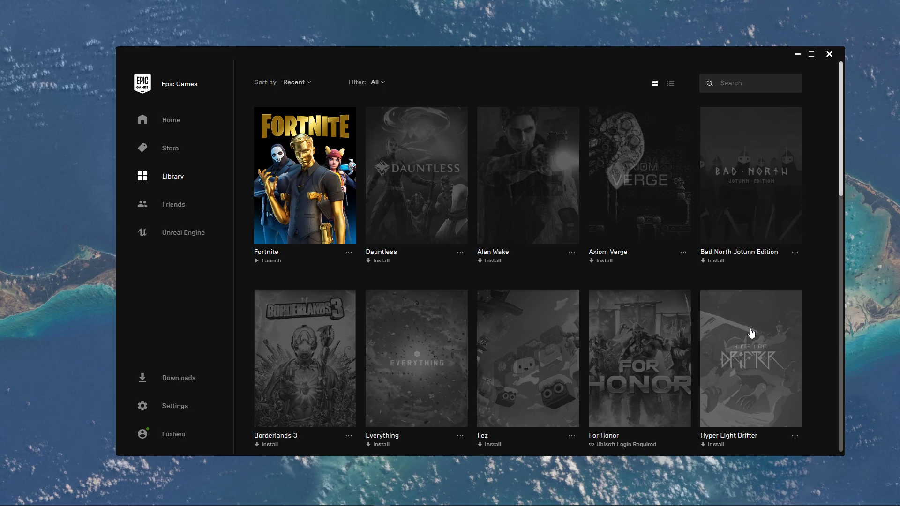
mouse_move(249, 280)
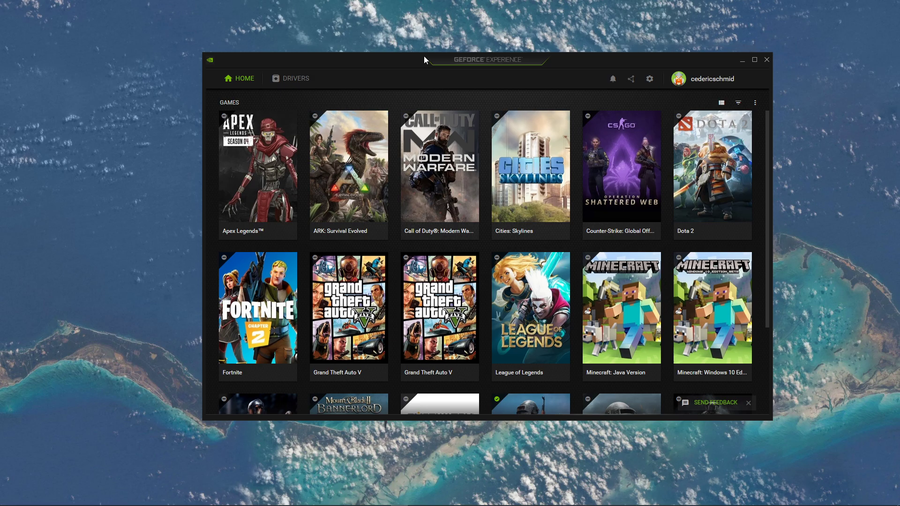
Step: Try Fortnite's resolution at 1600x900, then revert it to 1920x1080 and close the settings panel
scroll("down", 3)
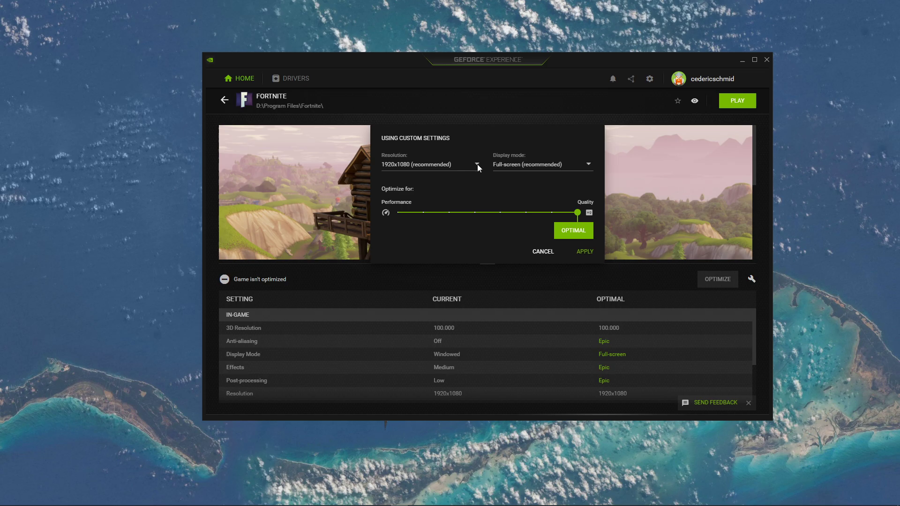
left_click(476, 167)
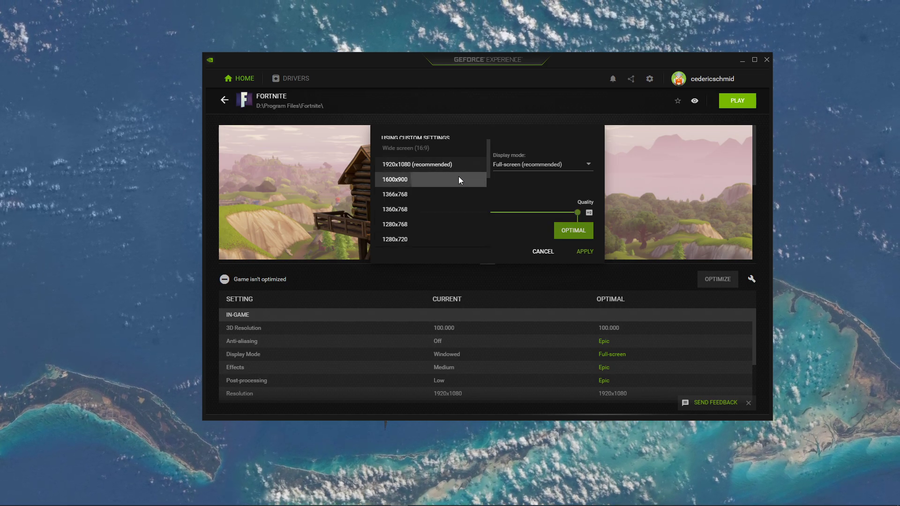
left_click(395, 179)
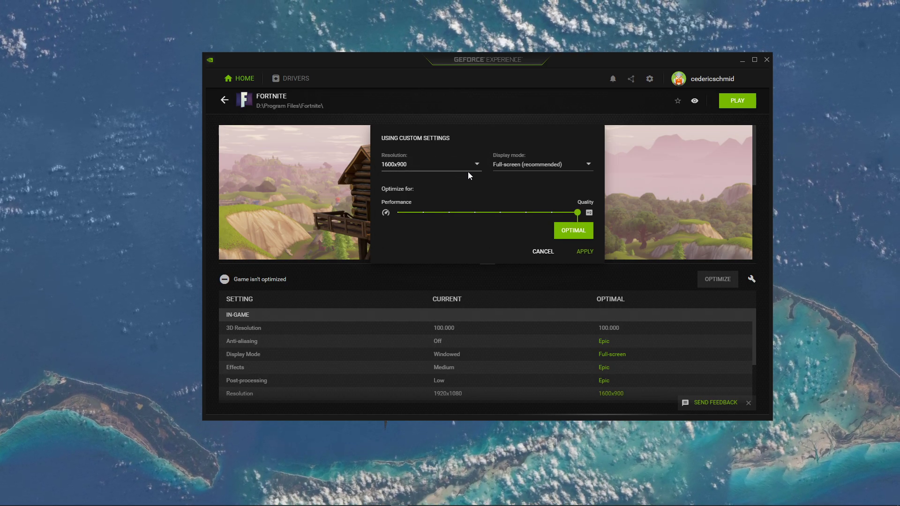
left_click(430, 164)
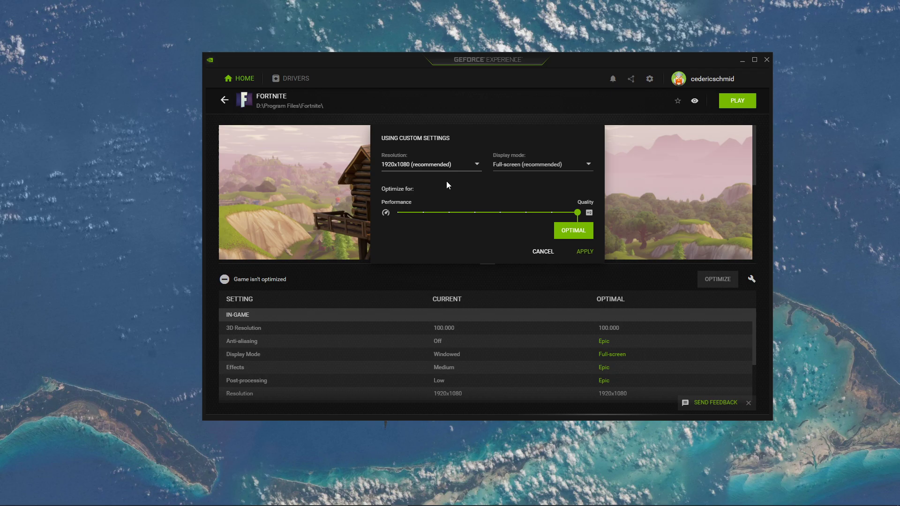
left_click(431, 164)
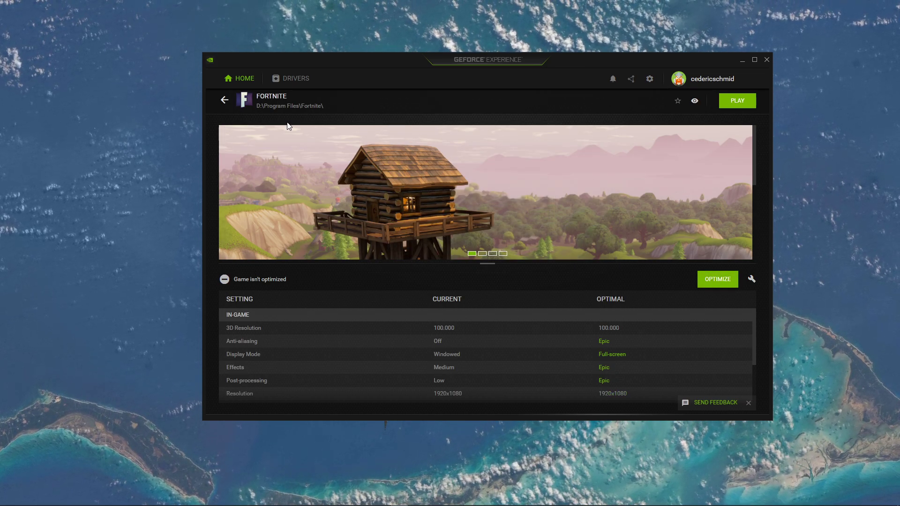
Step: Confirm Game Ready Driver 445.87 is current without reinstalling, then open GeForce Experience settings
left_click(295, 78)
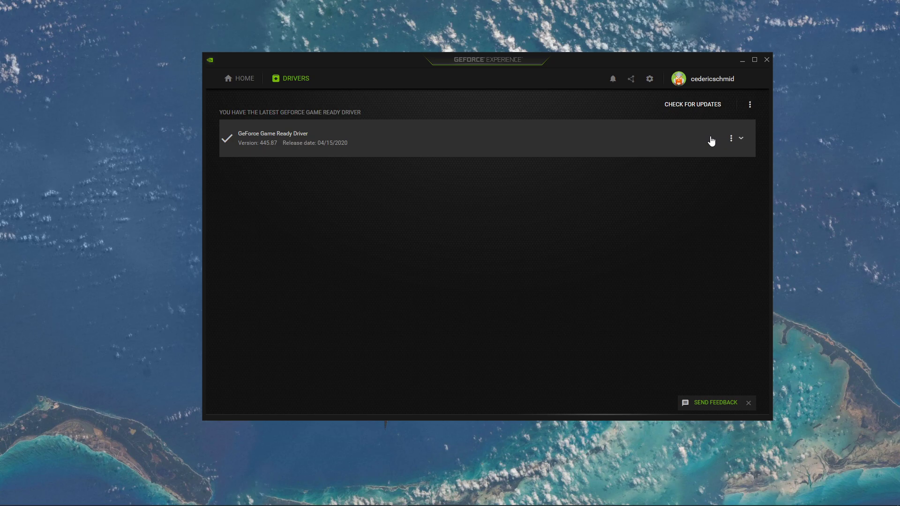
left_click(730, 137)
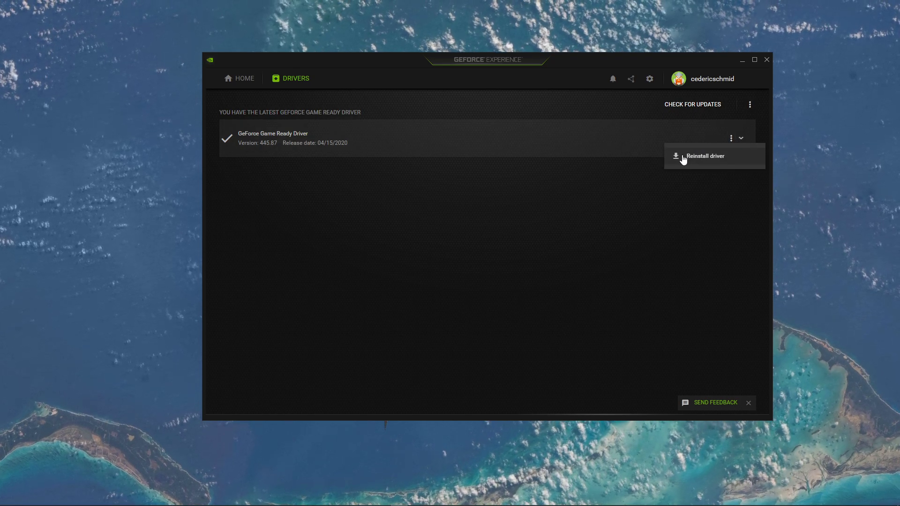
left_click(671, 201)
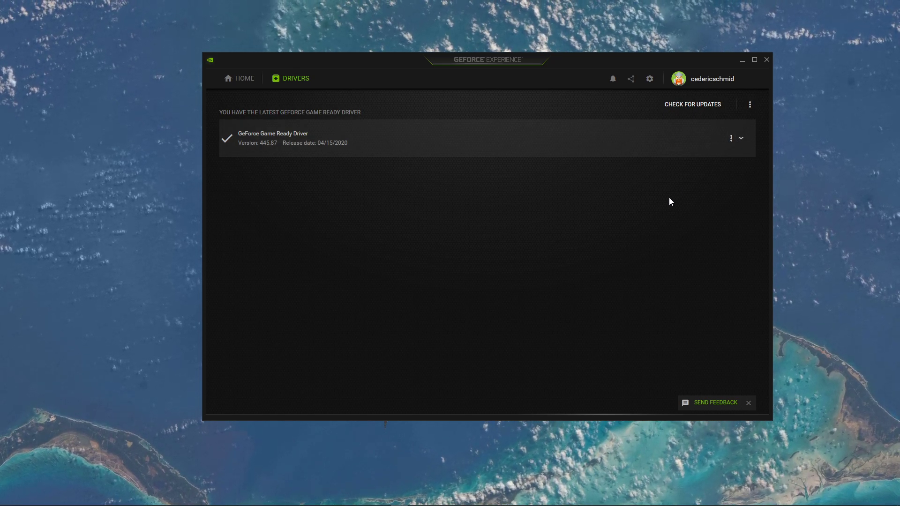
left_click(649, 78)
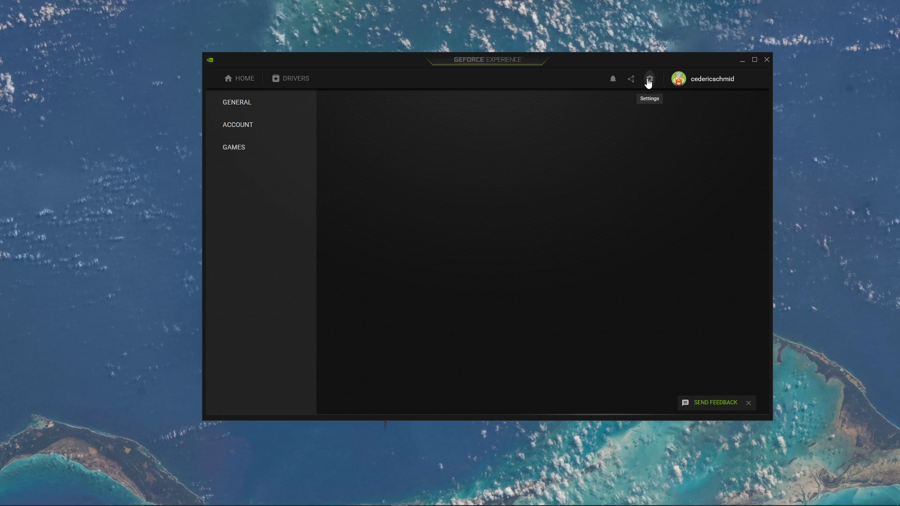
left_click(649, 78)
type("update")
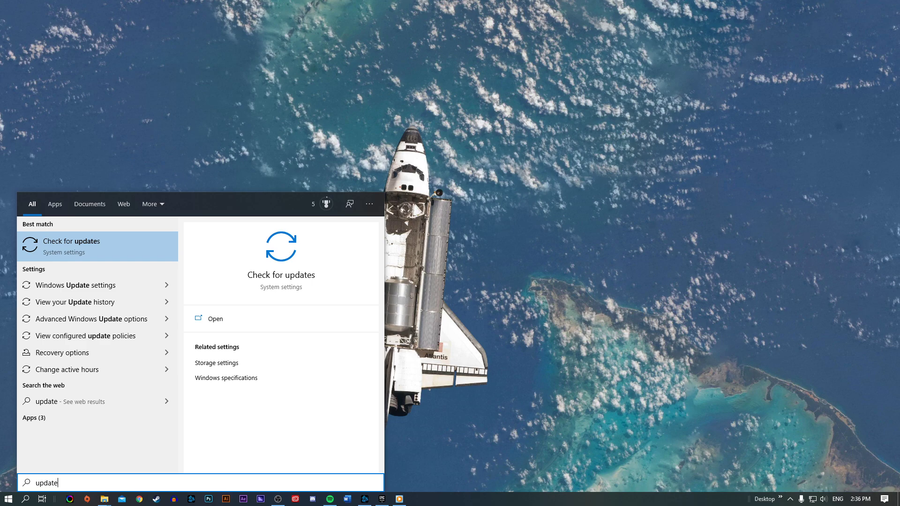
Step: Open Windows 'Check for updates' from the Start search results for 'update'
left_click(73, 241)
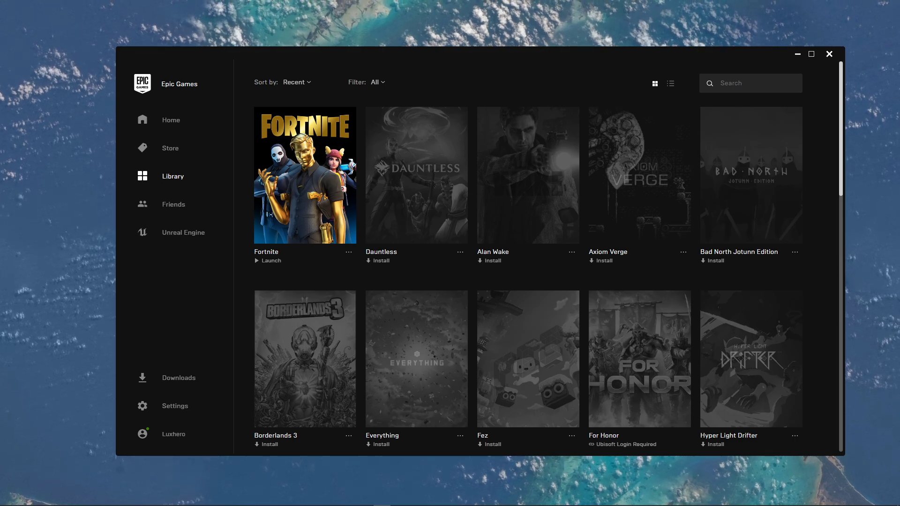
Step: Verify Fortnite's game files from its Library options menu
left_click(348, 253)
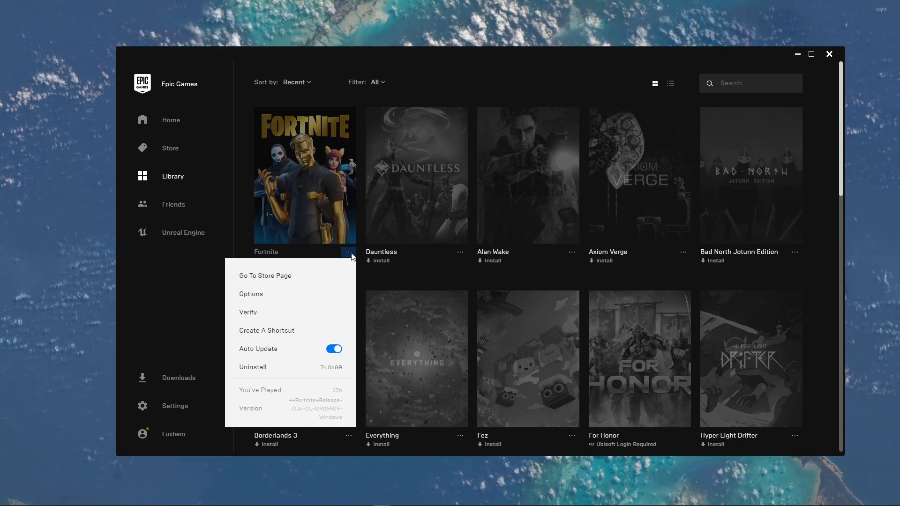
mouse_move(248, 315)
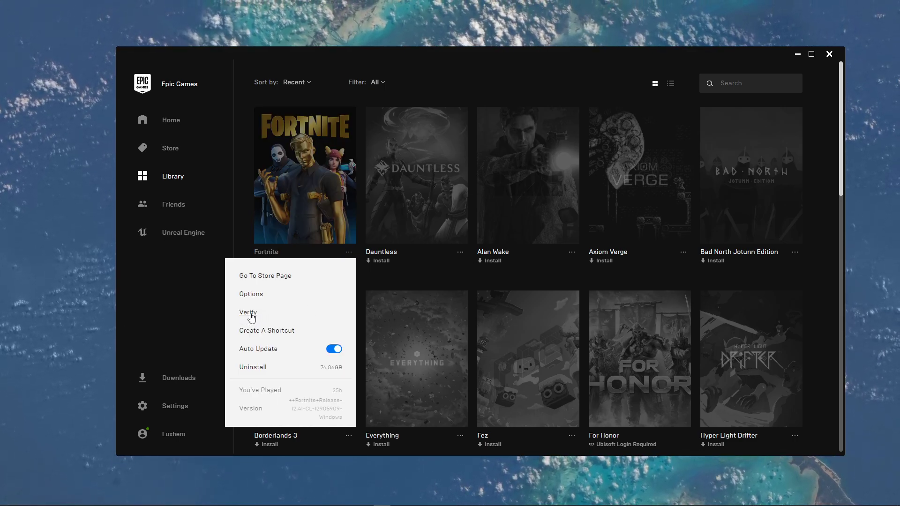
left_click(248, 312)
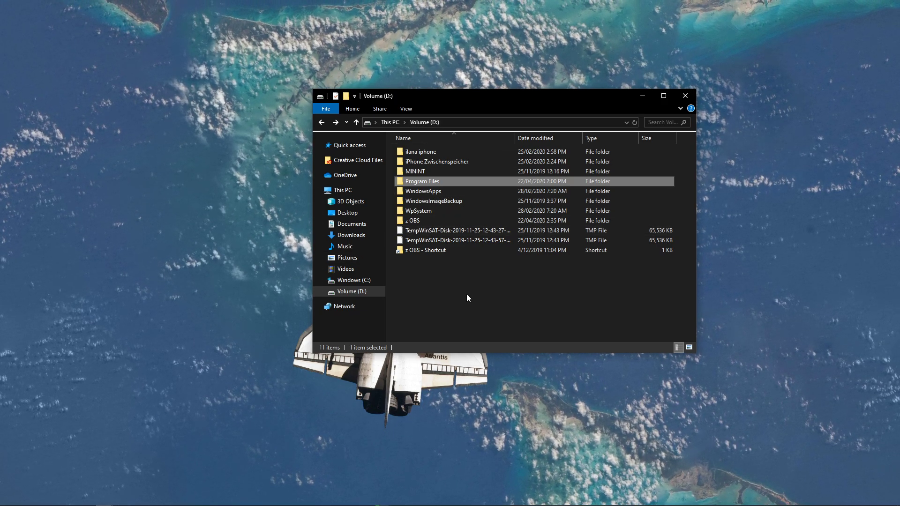
Step: Browse from Program Files on Volume D: down to Fortnite's Win64 binaries folder
double_click(422, 181)
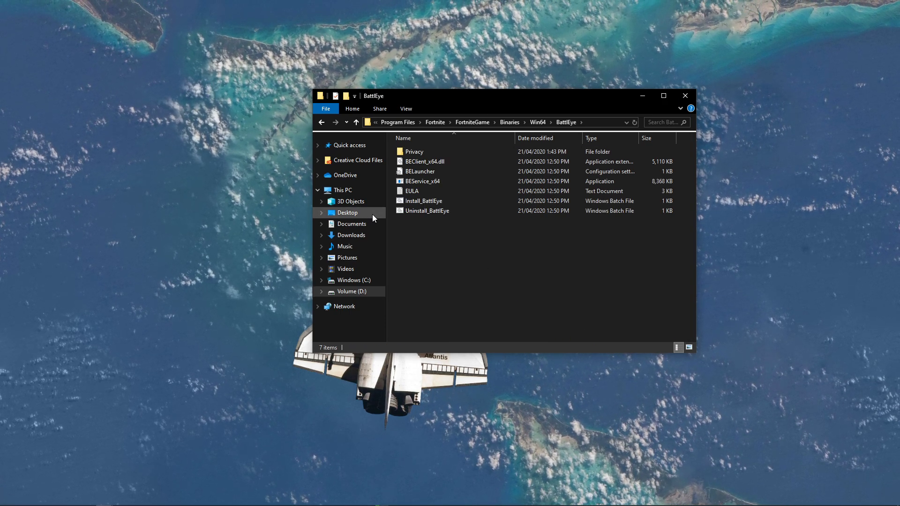
left_click(427, 210)
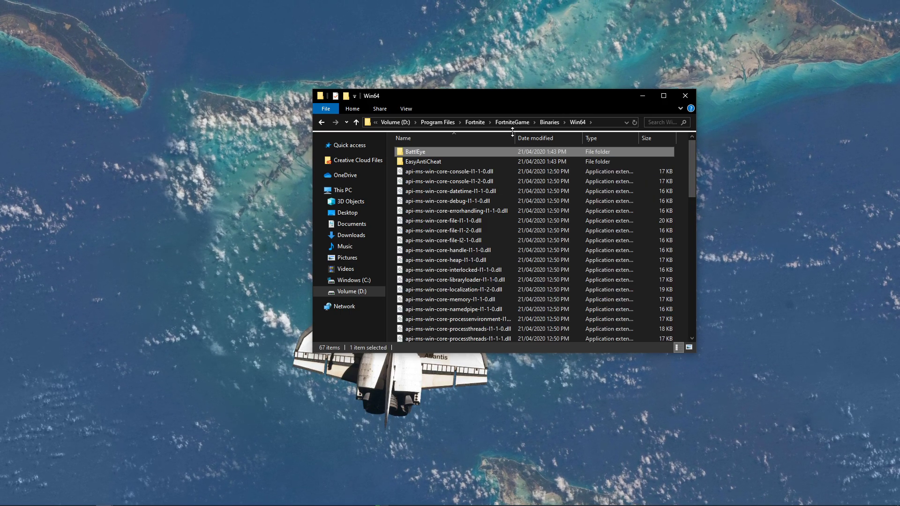
Step: Run EasyAntiCheat_Setup from the EasyAntiCheat folder, repair the service, and finish
double_click(422, 161)
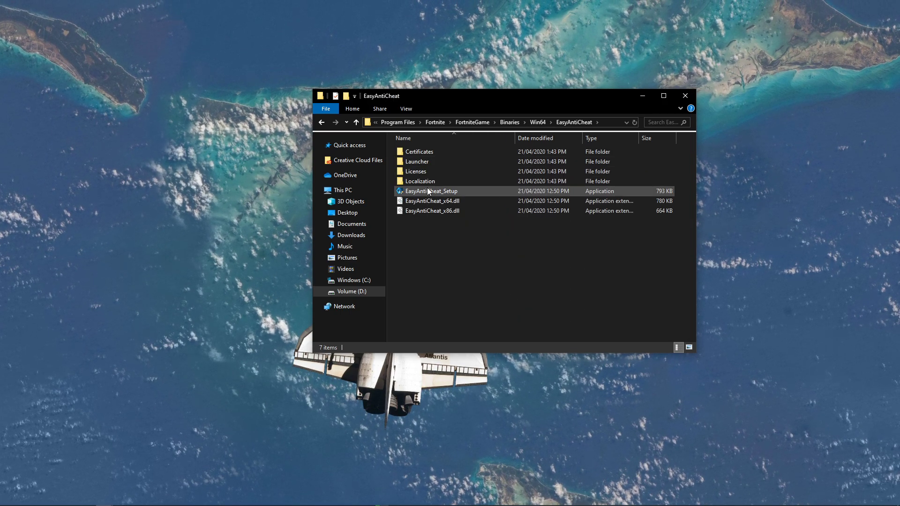
double_click(431, 191)
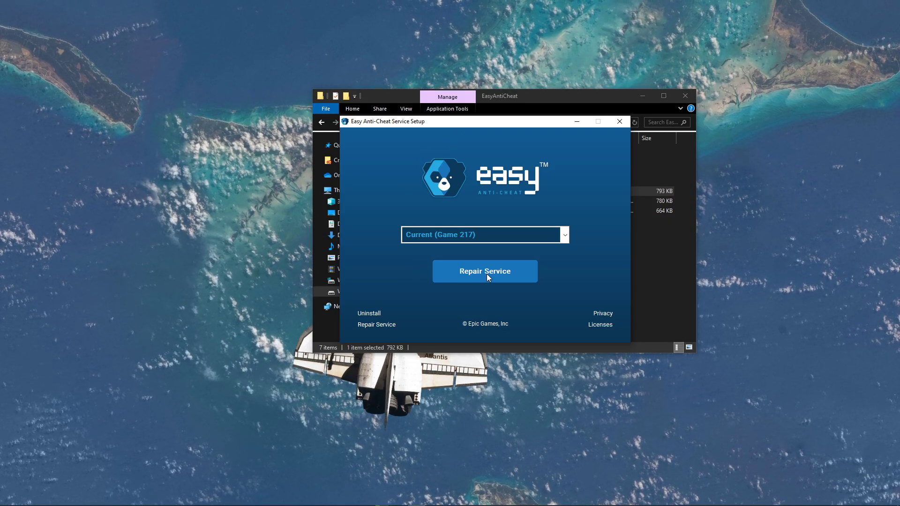
left_click(483, 271)
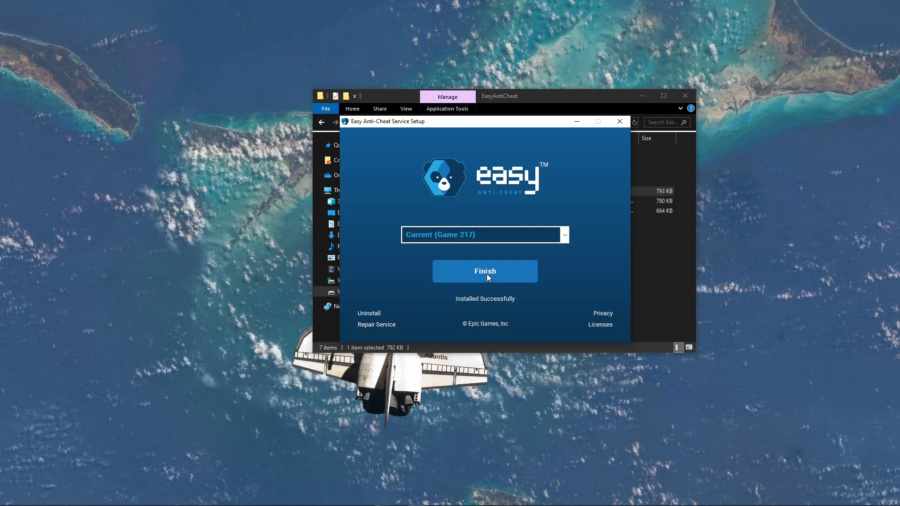
left_click(484, 271)
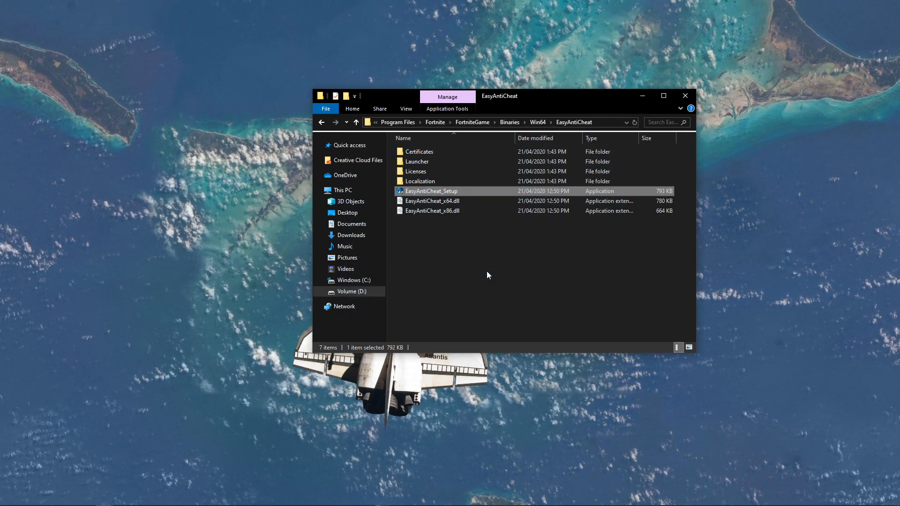